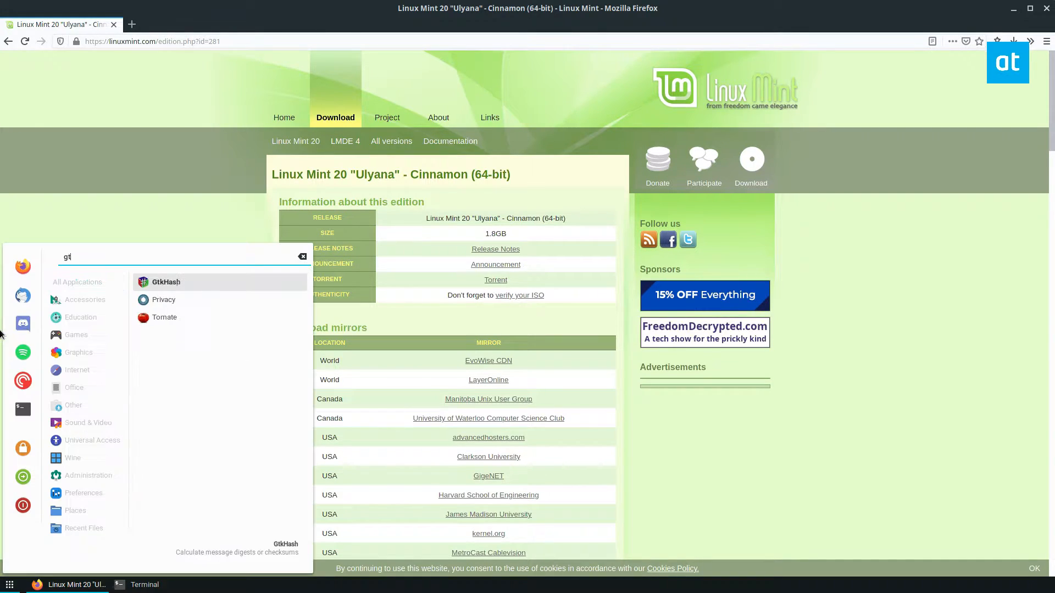
# Launch GtkHash from the Cinnamon menu search for 'gt'.
pyautogui.click(166, 282)
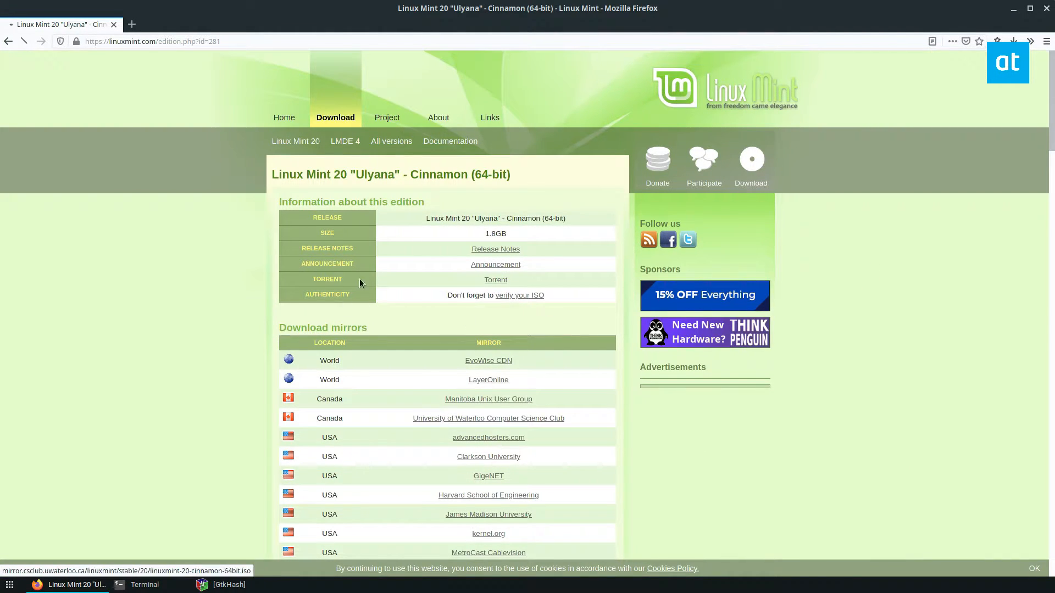
# Start the Linux Mint 20 Cinnamon 64-bit ISO download from a mirror, saving it to disk.
pyautogui.click(488, 438)
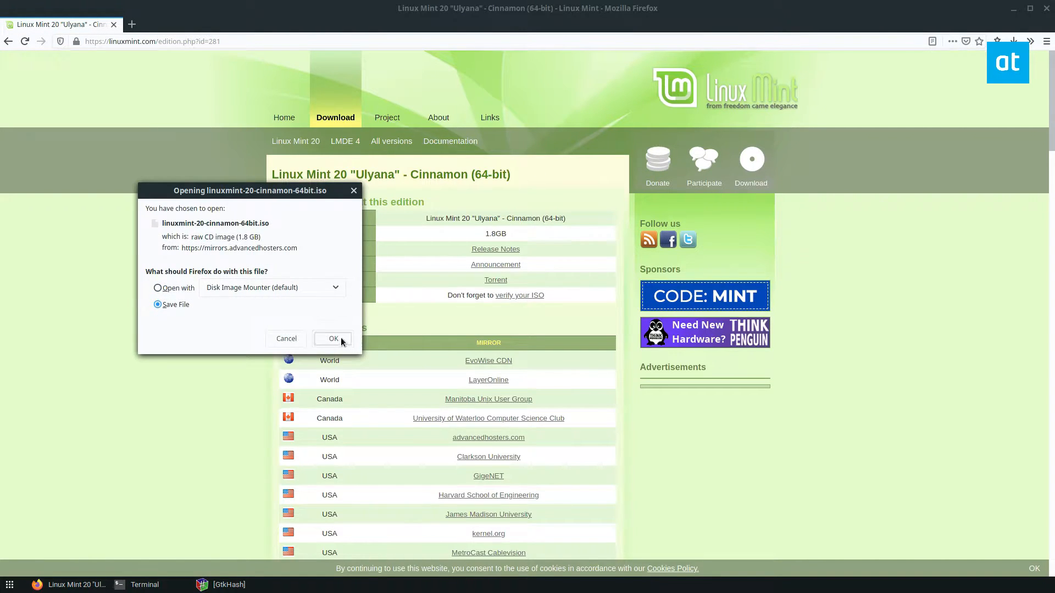
pyautogui.click(332, 338)
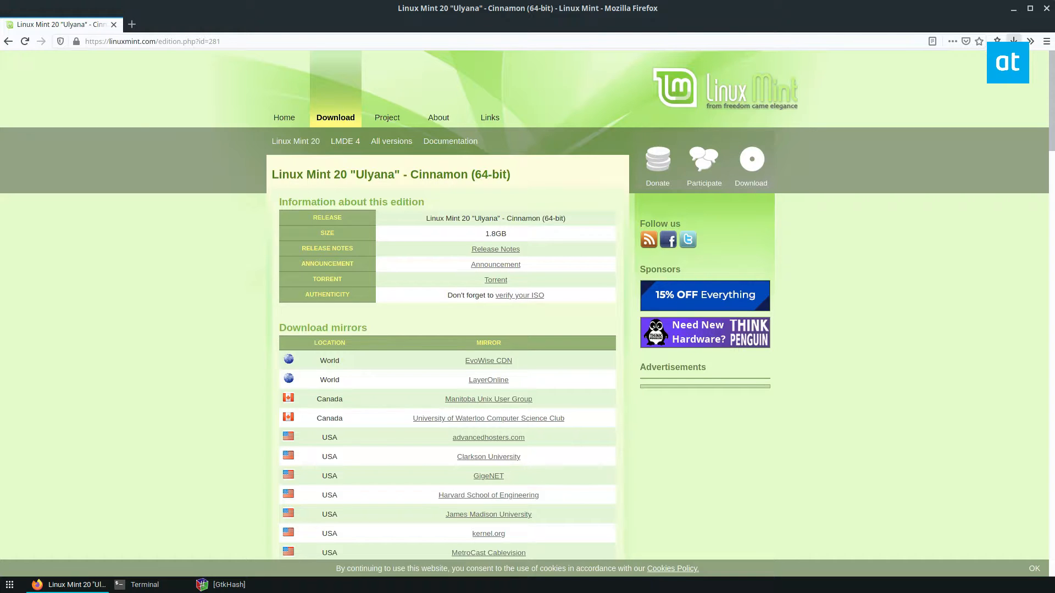
pyautogui.click(1012, 41)
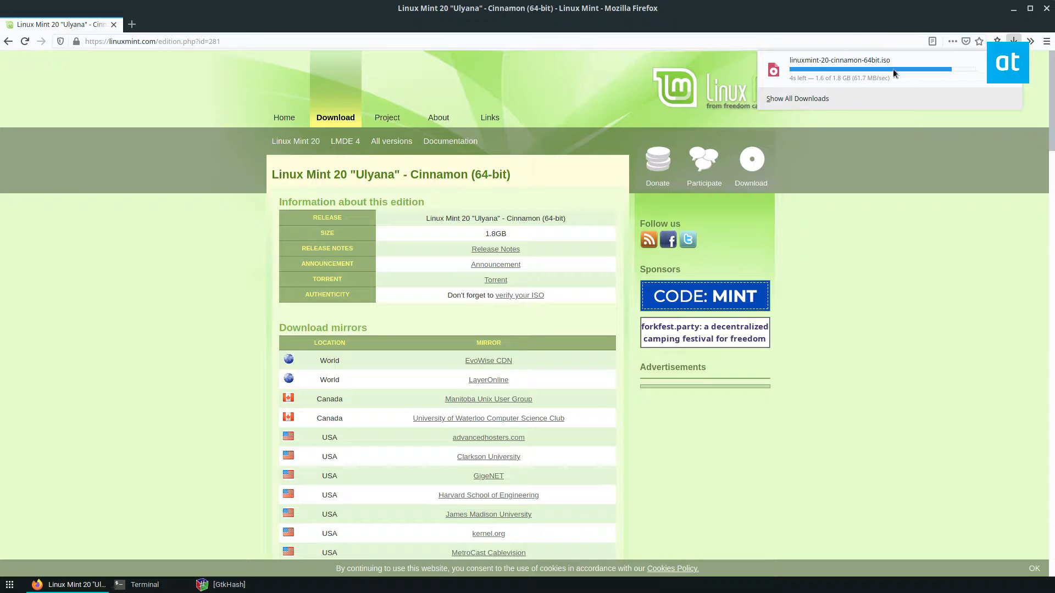
pyautogui.moveTo(916, 132)
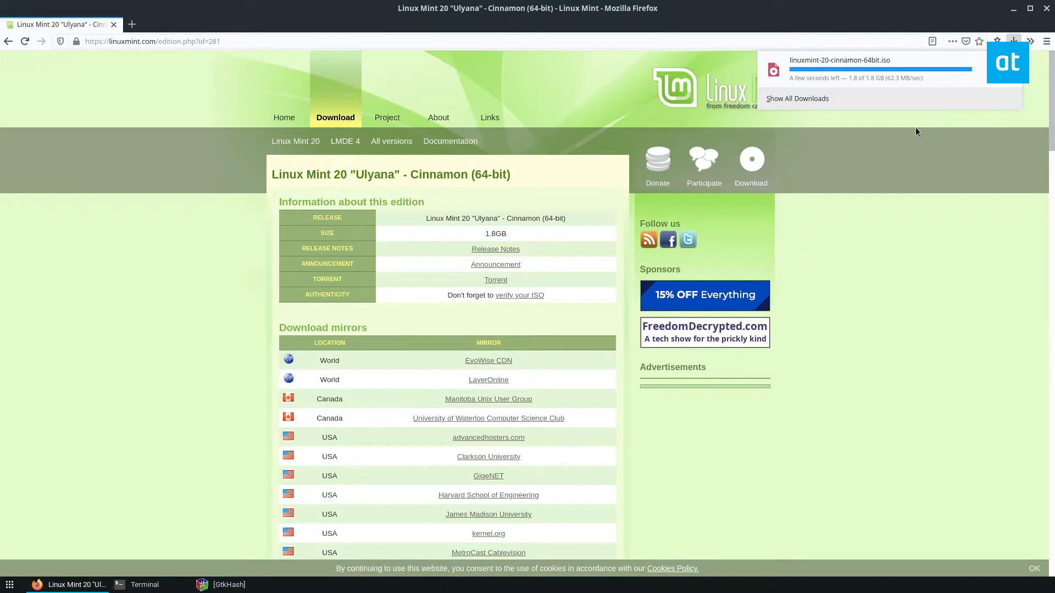
pyautogui.click(501, 317)
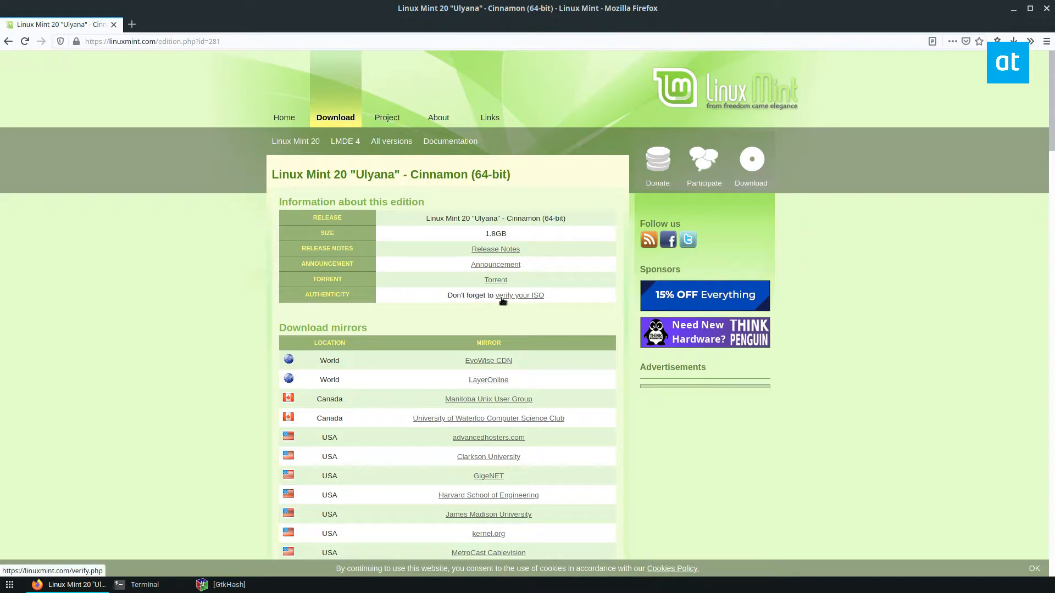
# From 'verify your ISO', choose release 20 and show its sha256sum.txt checksum list.
pyautogui.click(518, 294)
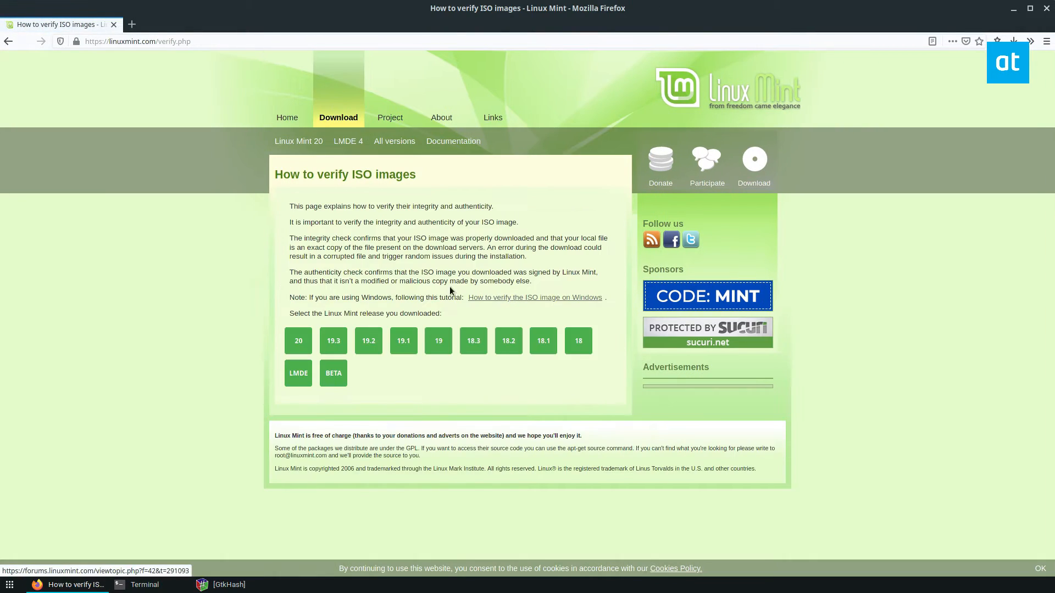
pyautogui.click(298, 340)
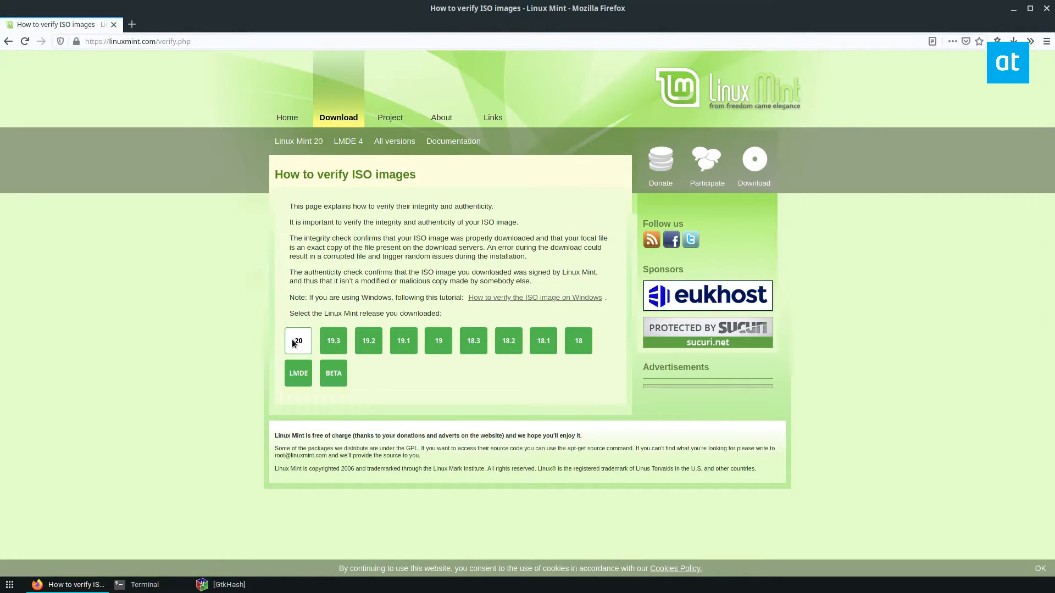
pyautogui.click(298, 341)
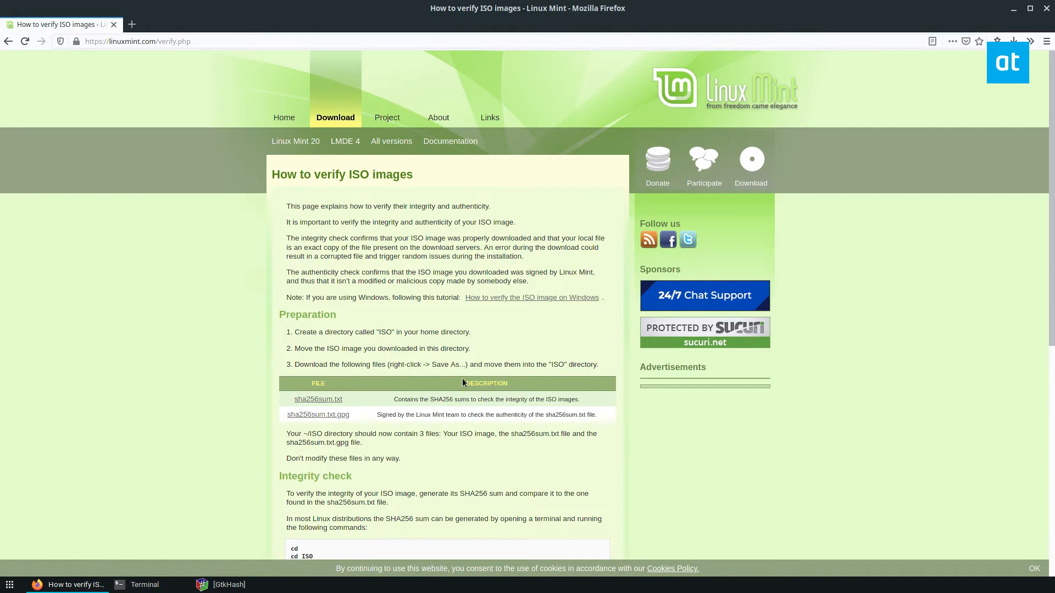
pyautogui.click(317, 399)
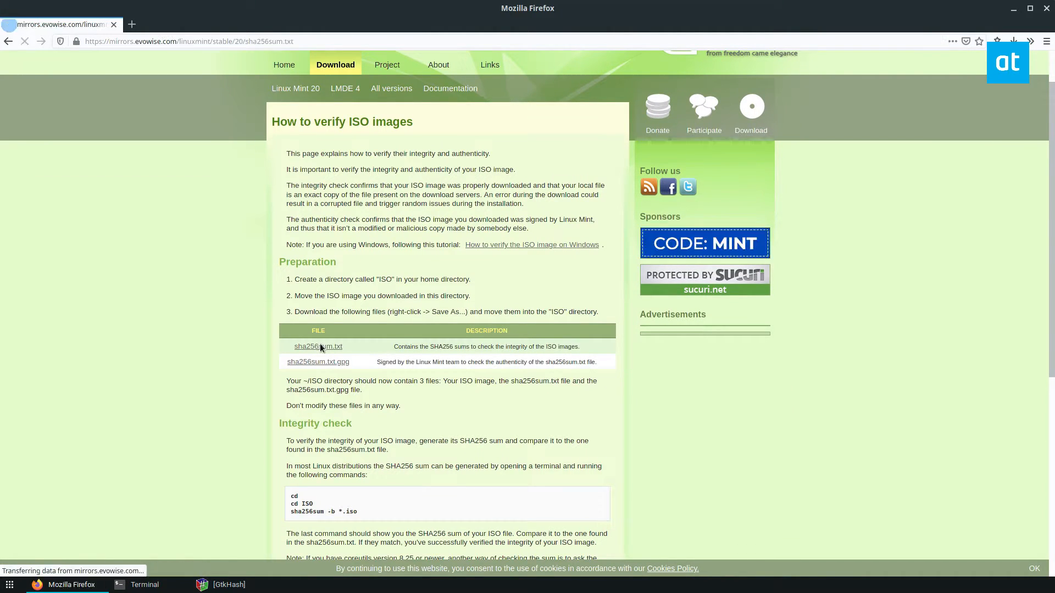
pyautogui.click(318, 346)
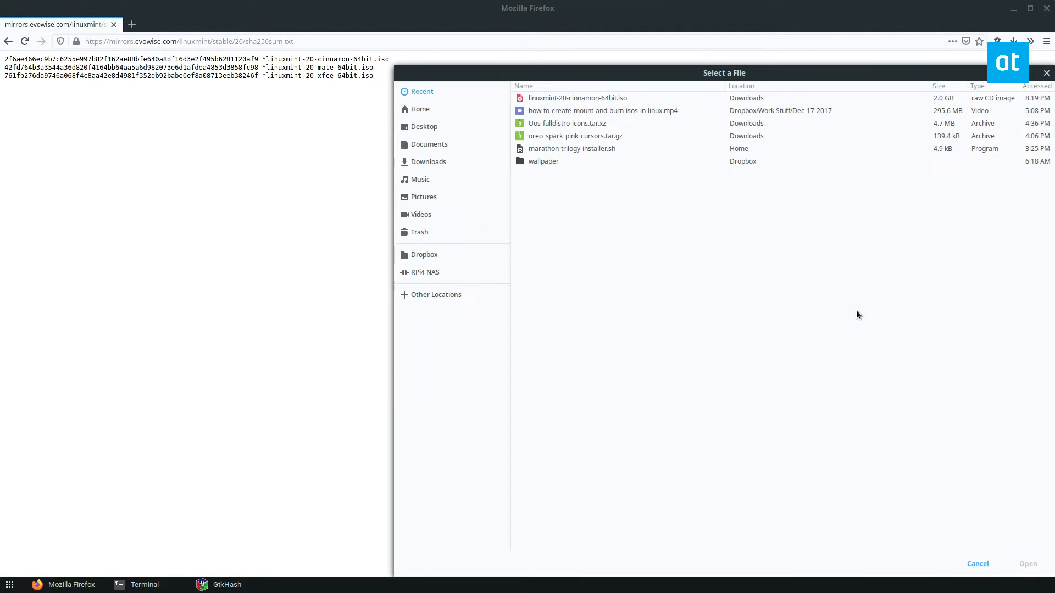
# Load linuxmint-20-cinnamon-64bit.iso from Recent as the file to hash.
pyautogui.click(577, 98)
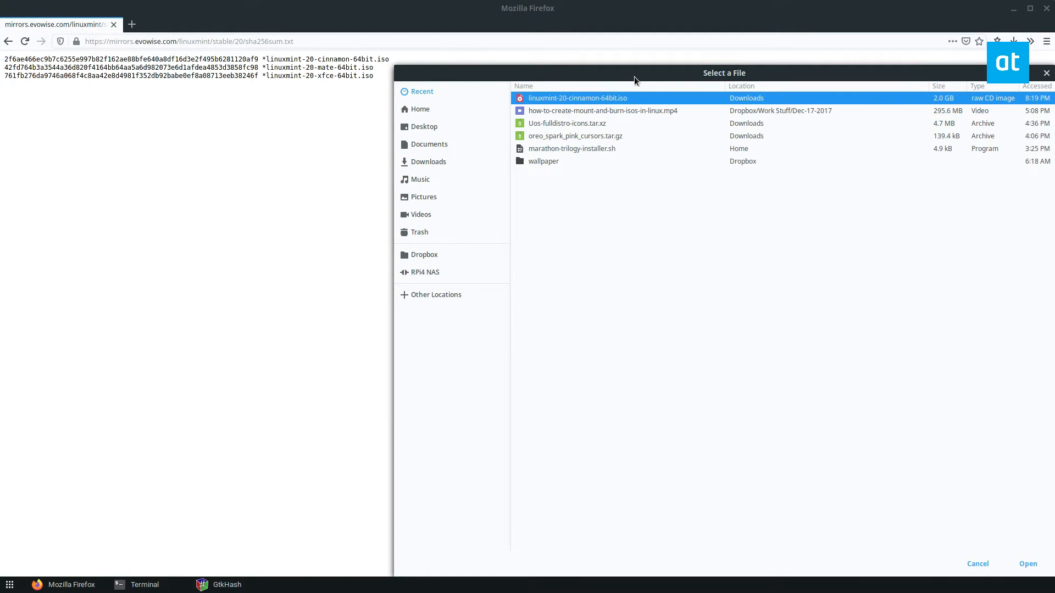
pyautogui.click(1026, 564)
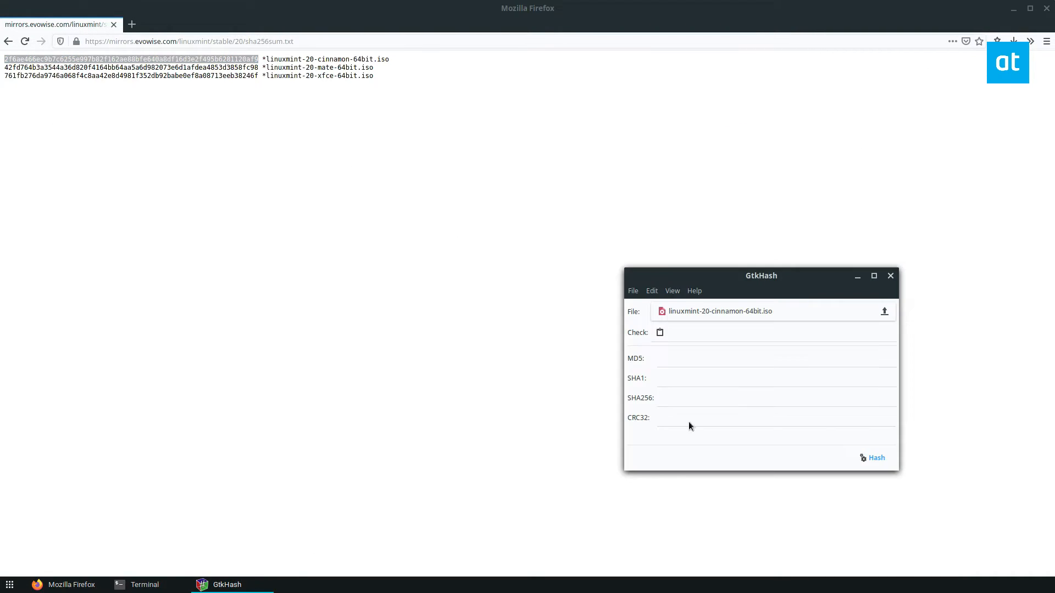
# Paste the published Cinnamon ISO SHA256 sum into GtkHash's Check field.
pyautogui.write('6ec9b7c6255e997b82f162ae88bfe640a8df16d3e2f495b6281120af9')
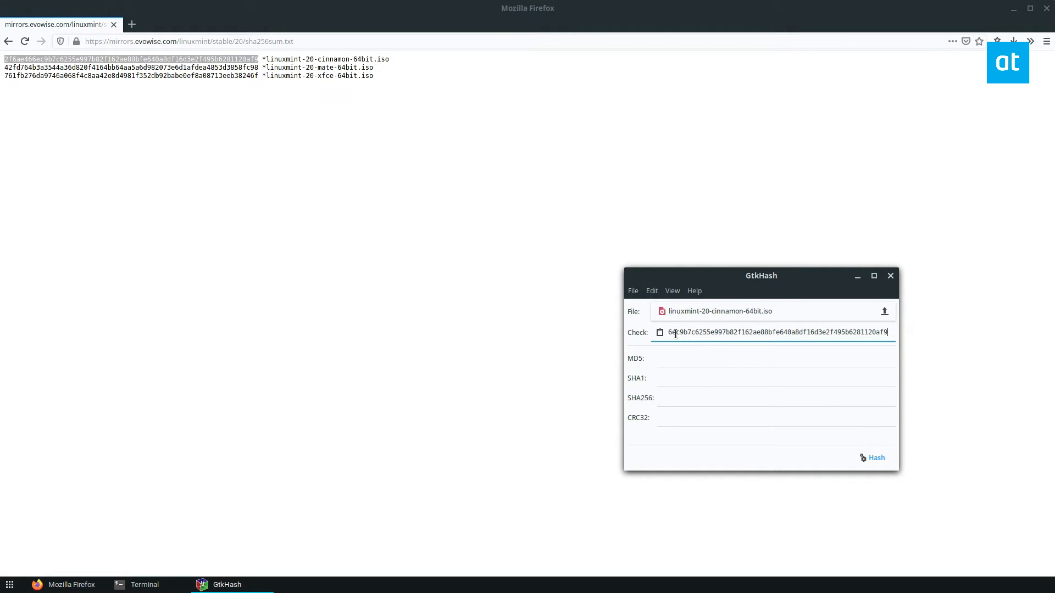
pyautogui.moveTo(633, 363)
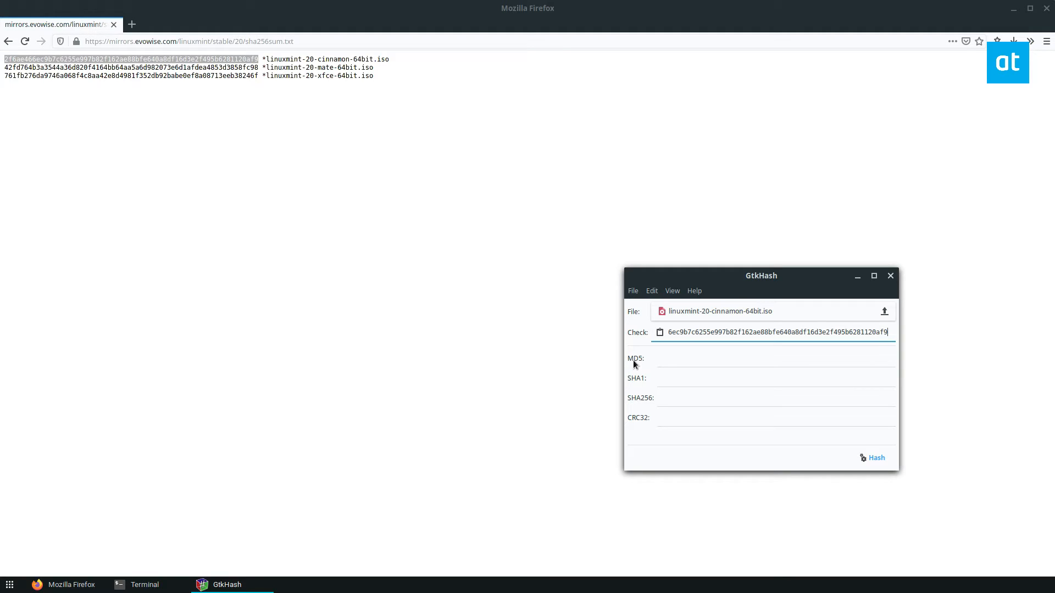
pyautogui.moveTo(690, 377)
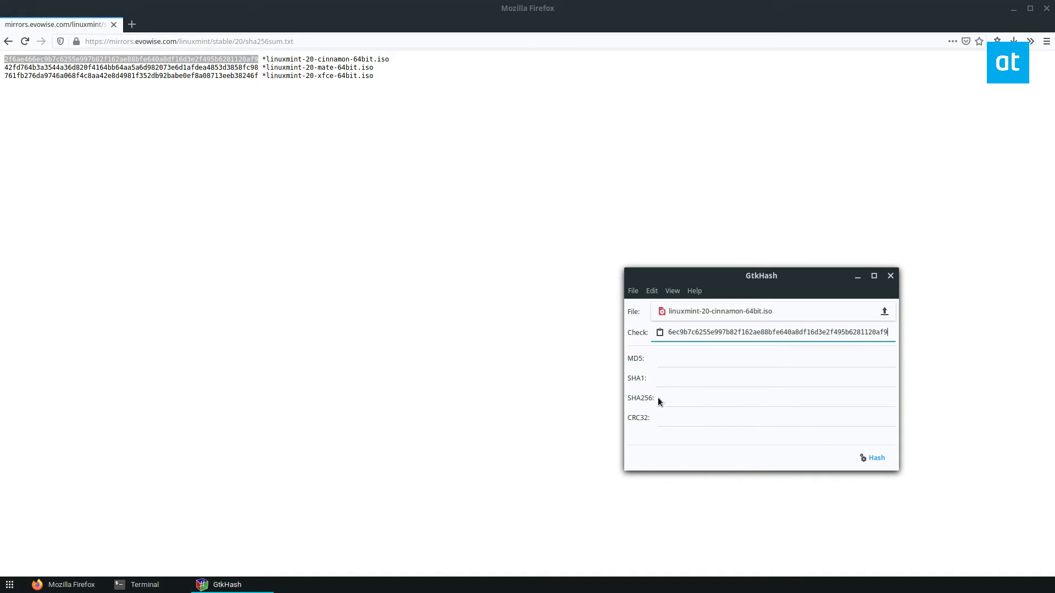
# Hash the ISO and get check marks confirming its SHA256 matches the pasted checksum.
pyautogui.click(872, 457)
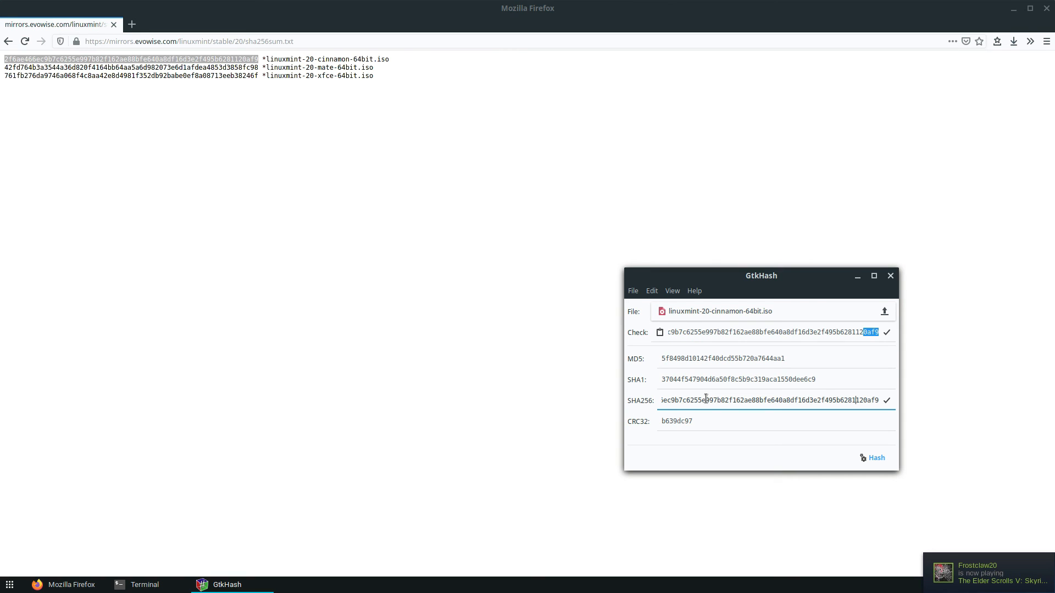
pyautogui.moveTo(802, 220)
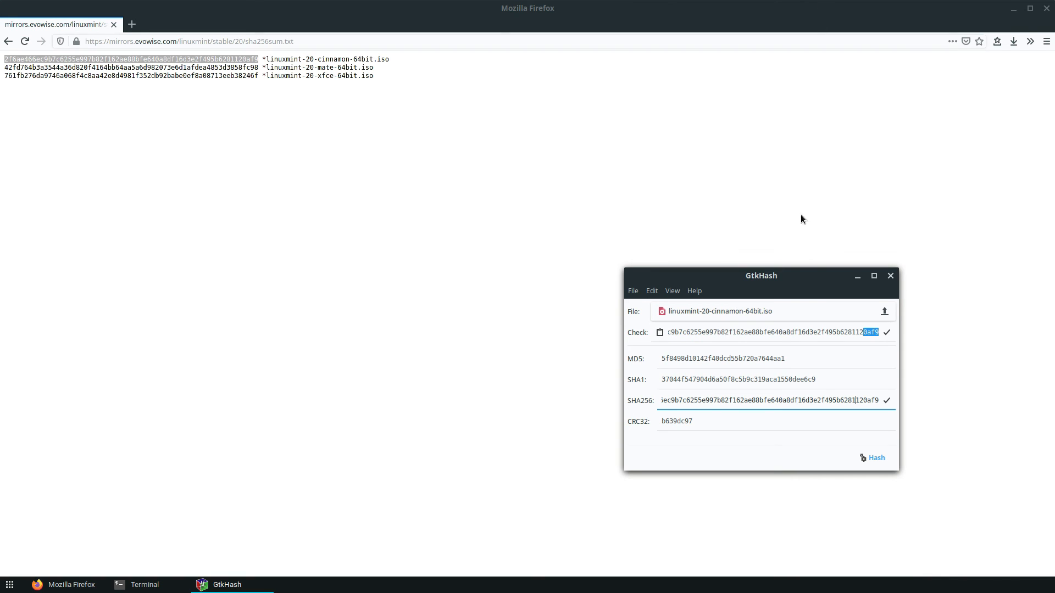